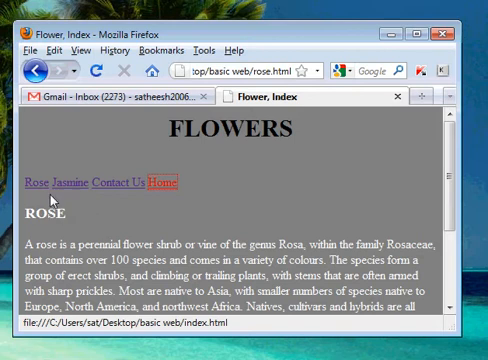
Paste the cut rose and jasmine images into the basic web folder
{"action": "scroll", "scroll_direction": "down", "scroll_amount": 3}
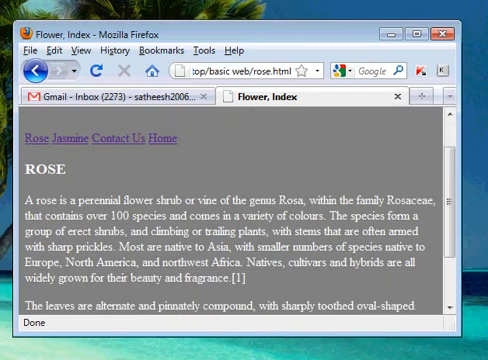
{"action": "scroll", "scroll_direction": "down", "scroll_amount": 3}
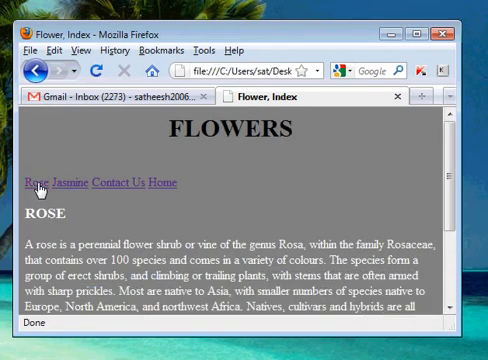
{"action": "mouse_move", "coordinate": [306, 36]}
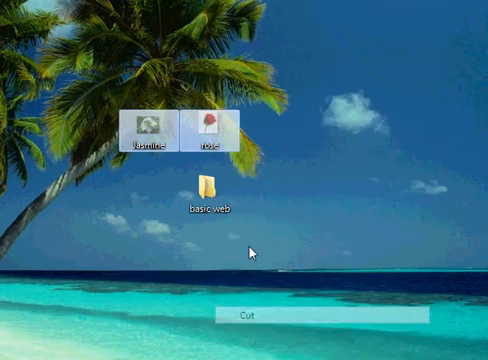
{"action": "double_click", "coordinate": [203, 190]}
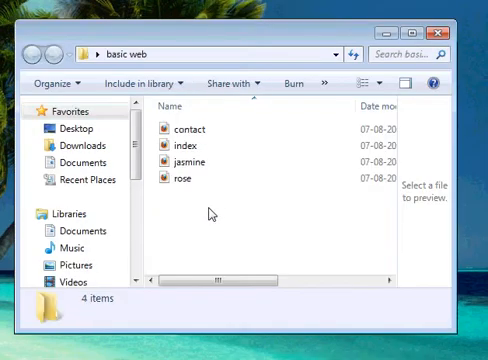
{"action": "right_click", "coordinate": [209, 213]}
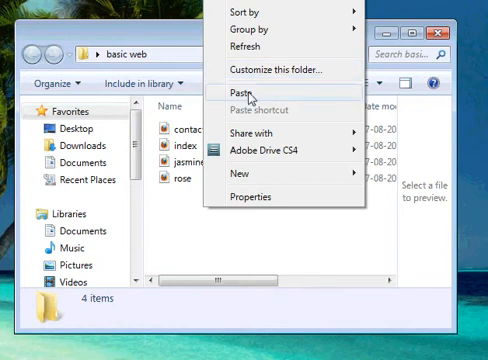
{"action": "left_click", "coordinate": [229, 91]}
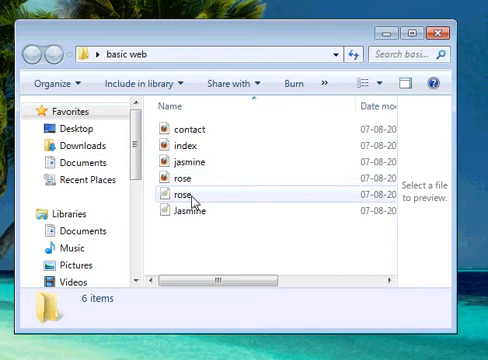
Select the pasted rose image, then bring up the jasmine.html file's context menu
{"action": "left_click", "coordinate": [187, 191]}
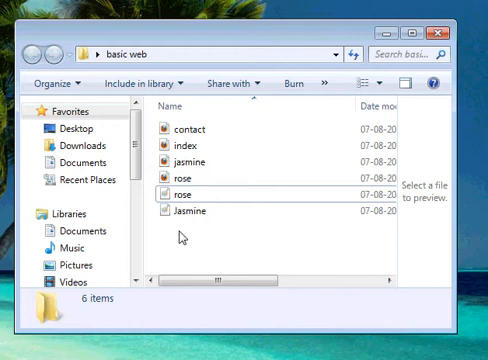
{"action": "left_click", "coordinate": [185, 160]}
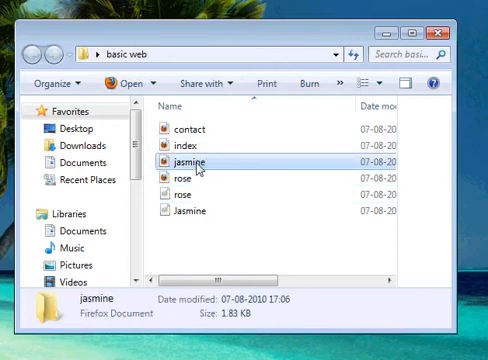
{"action": "right_click", "coordinate": [189, 158]}
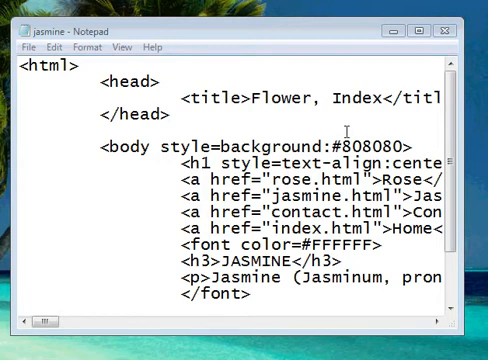
Type <img src="jasmine.jpg" /> on a new line below <h3>JASMINE</h3>
{"action": "scroll", "scroll_direction": "down", "scroll_amount": 3}
{"action": "type", "text": "<"}
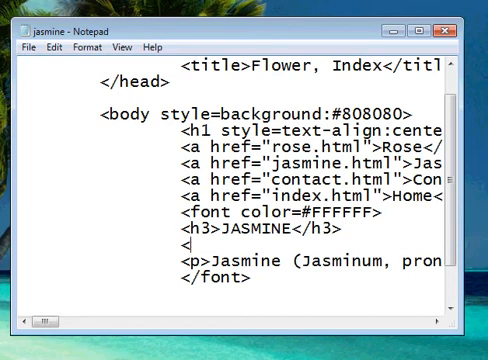
{"action": "type", "text": "img"}
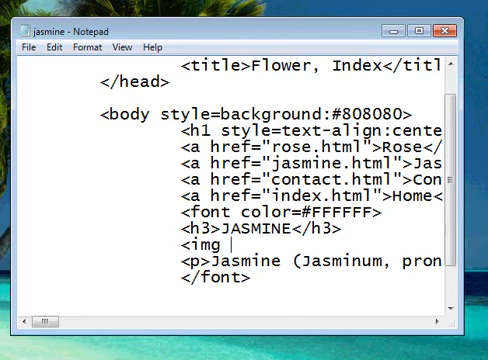
{"action": "type", "text": "src="}
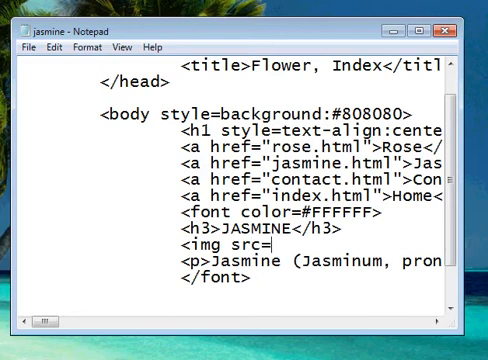
{"action": "type", "text": "\""}
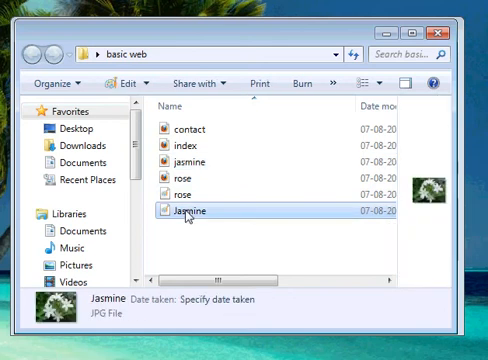
{"action": "mouse_move", "coordinate": [378, 47]}
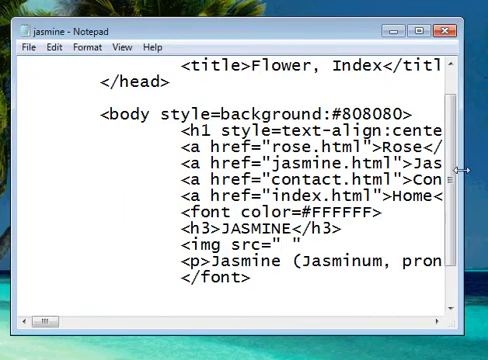
{"action": "type", "text": "jasi"}
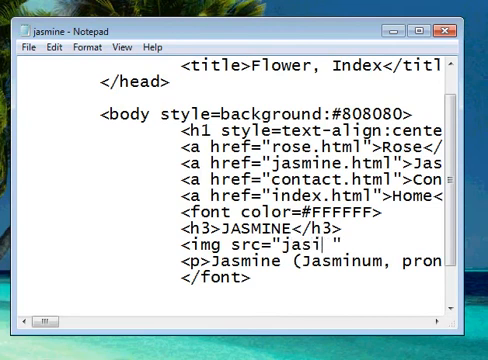
{"action": "type", "text": "mine."}
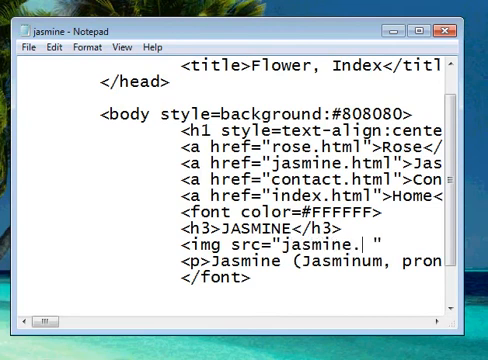
{"action": "type", "text": "jpg"}
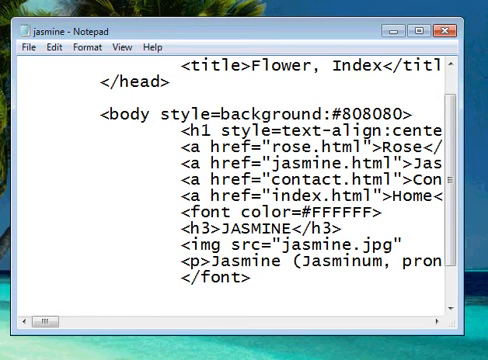
{"action": "type", "text": "/>"}
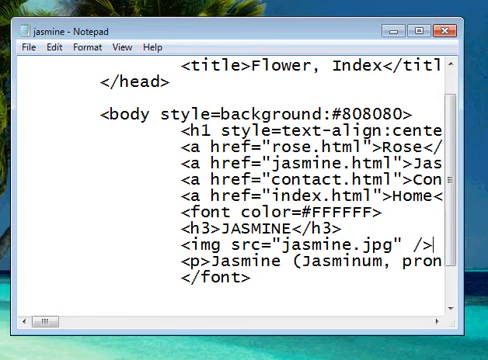
{"action": "left_click", "coordinate": [26, 47]}
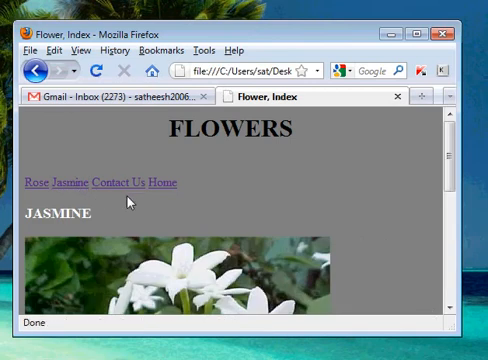
View the text-only Rose page in Firefox, then minimize the browser
{"action": "scroll", "scroll_direction": "down", "scroll_amount": 3}
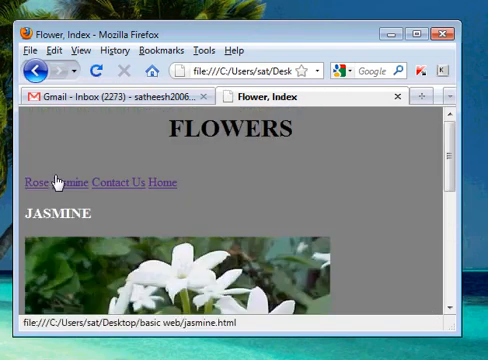
{"action": "left_click", "coordinate": [41, 181]}
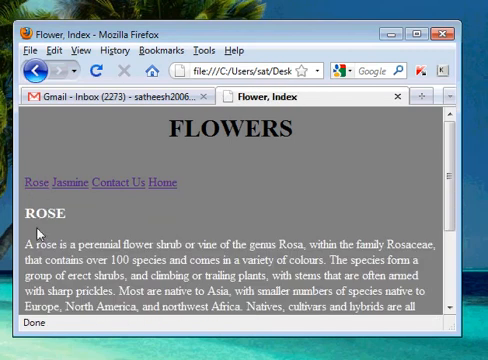
{"action": "left_click", "coordinate": [466, 31]}
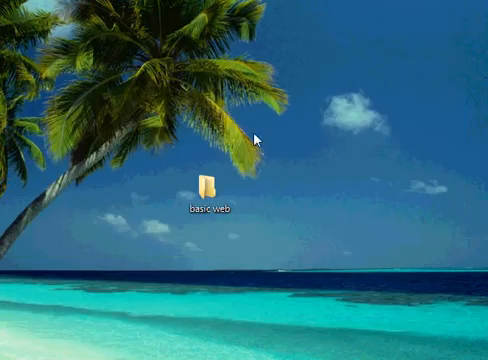
Add <img src="rose.jpg" /> below the ROSE heading and dismiss the file-in-use error
{"action": "double_click", "coordinate": [208, 188]}
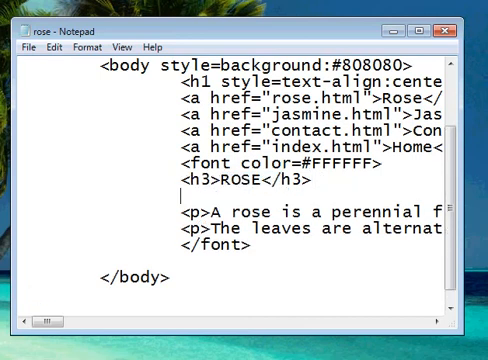
{"action": "type", "text": "<img s"}
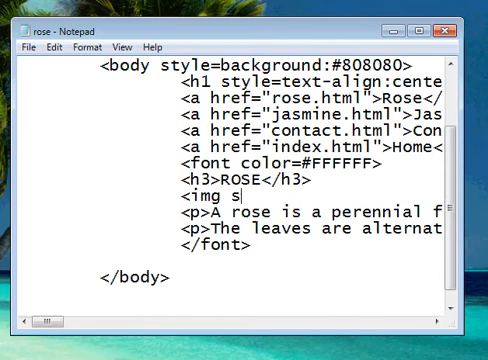
{"action": "type", "text": "rc"}
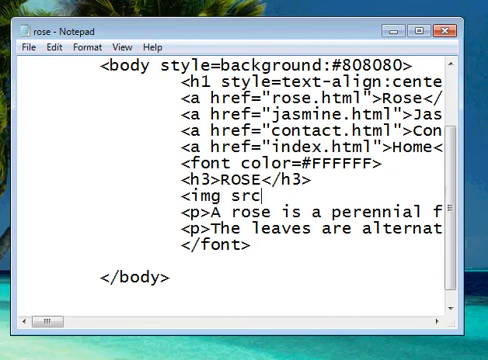
{"action": "type", "text": "\""}
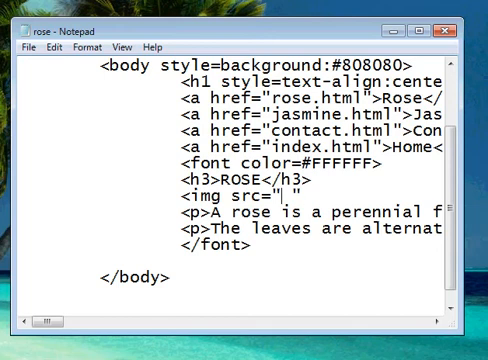
{"action": "type", "text": "rose."}
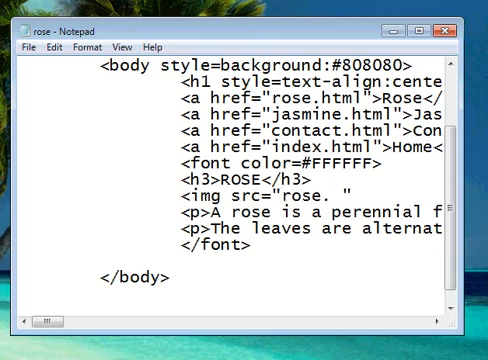
{"action": "type", "text": "jpg"}
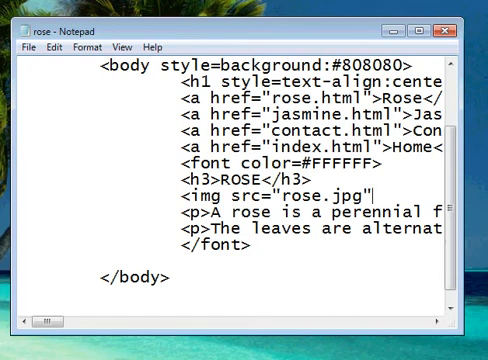
{"action": "type", "text": "/>"}
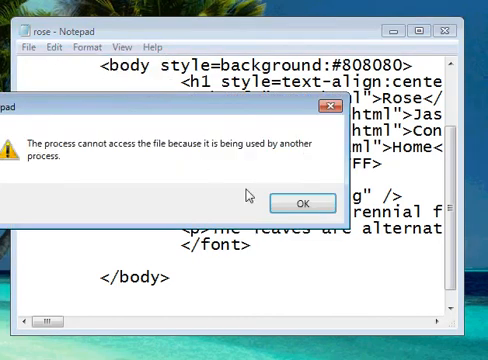
{"action": "left_click", "coordinate": [301, 202]}
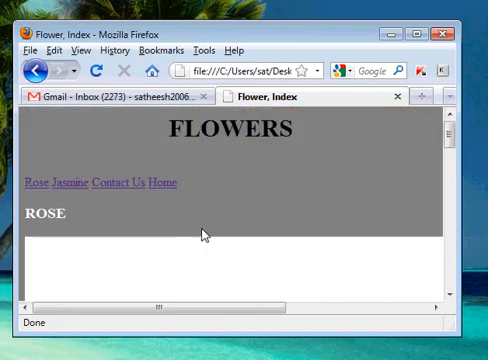
Scroll the Firefox Rose page to check whether the image appears
{"action": "scroll", "scroll_direction": "down", "scroll_amount": 3}
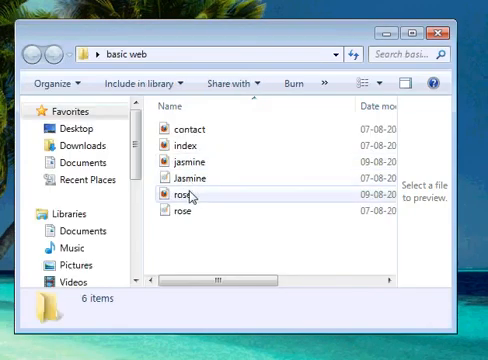
Open the rose web page file from the basic web folder
{"action": "right_click", "coordinate": [190, 191]}
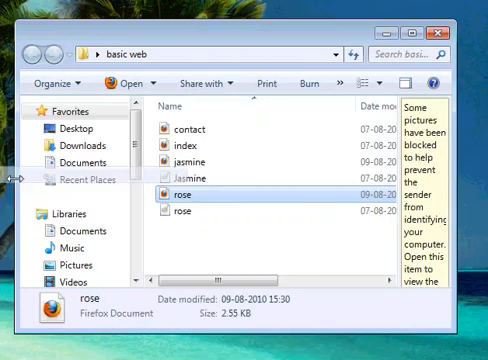
{"action": "double_click", "coordinate": [184, 192]}
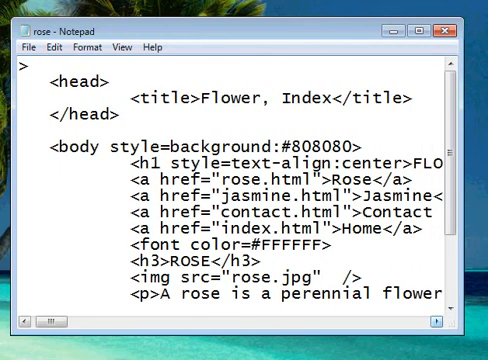
Add height=300px; width=250 after src="rose.jpg" in the rose image tag
{"action": "type", "text": "height"}
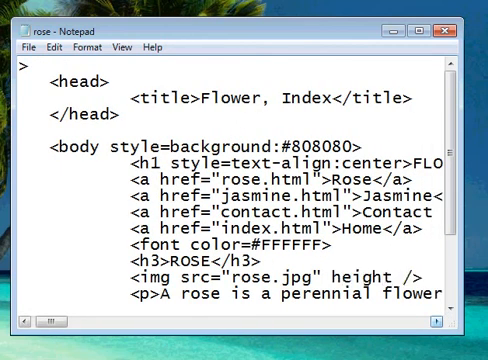
{"action": "type", "text": "=300px"}
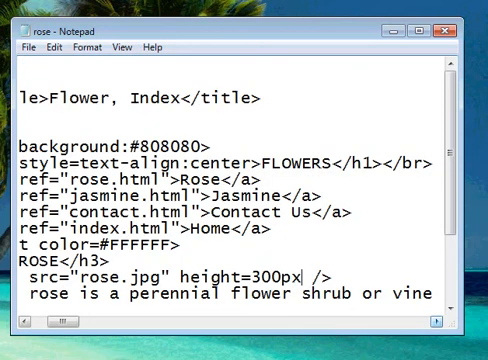
{"action": "type", "text": ";"}
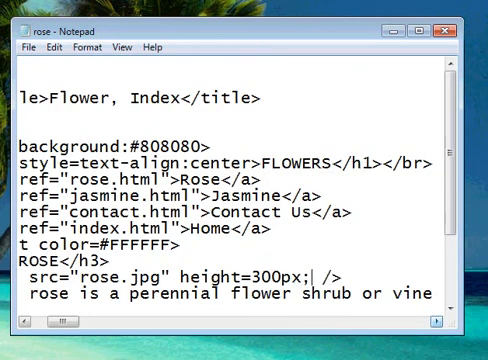
{"action": "type", "text": "width="}
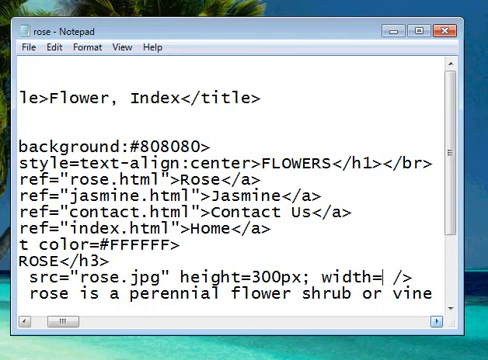
{"action": "type", "text": "2"}
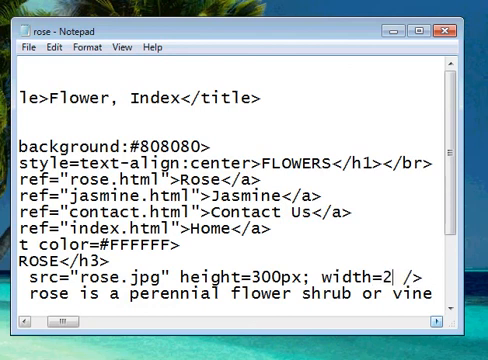
{"action": "type", "text": "50"}
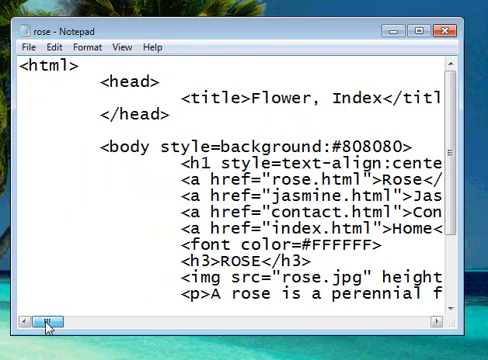
{"action": "scroll", "scroll_direction": "right", "scroll_amount": 3}
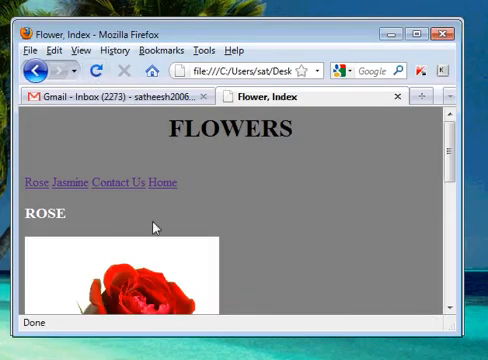
Scroll the Rose page to view the resized rose photo and its description
{"action": "scroll", "scroll_direction": "down", "scroll_amount": 3}
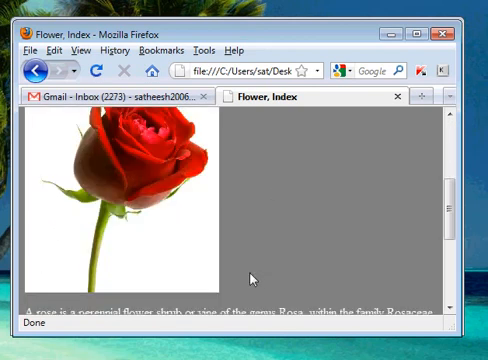
{"action": "scroll", "scroll_direction": "up", "scroll_amount": 3}
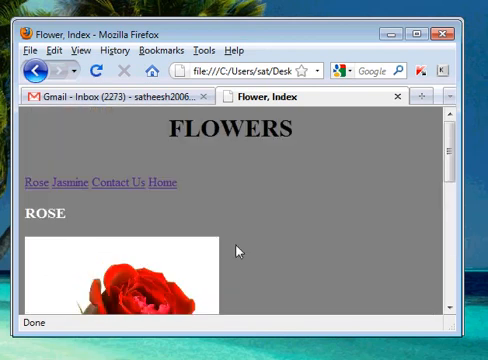